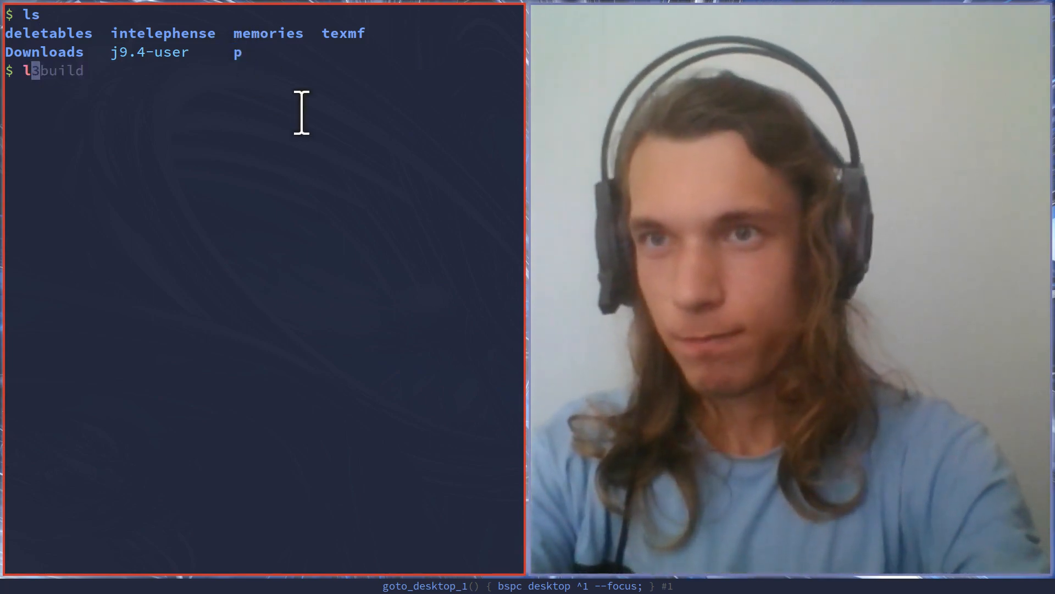
Run the listing of the flat, course-prefixed project directories and browse the output.
{"action": "key", "text": "Return"}
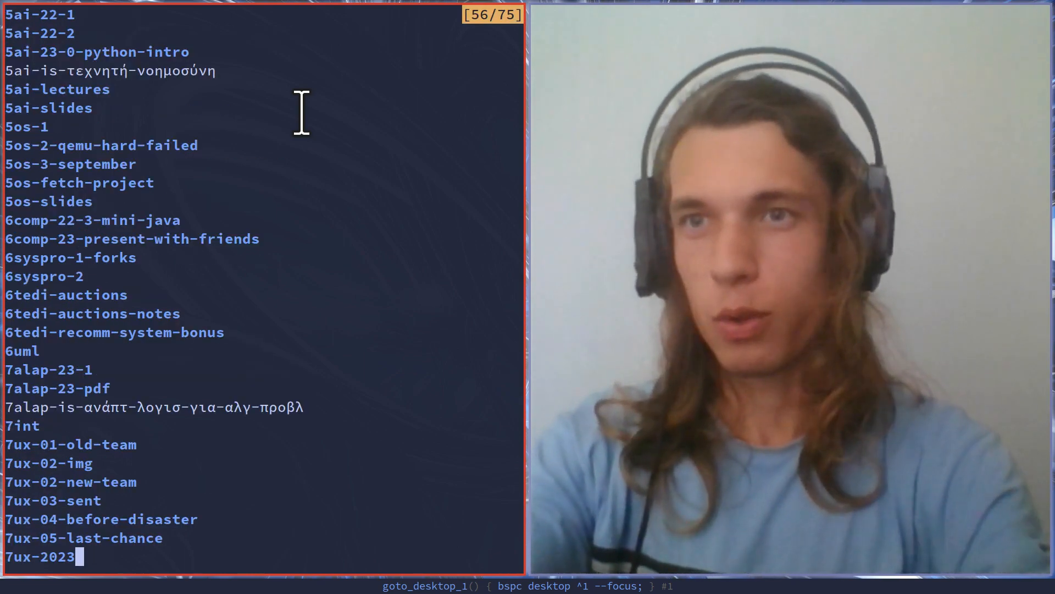
{"action": "left_click", "coordinate": [49, 108]}
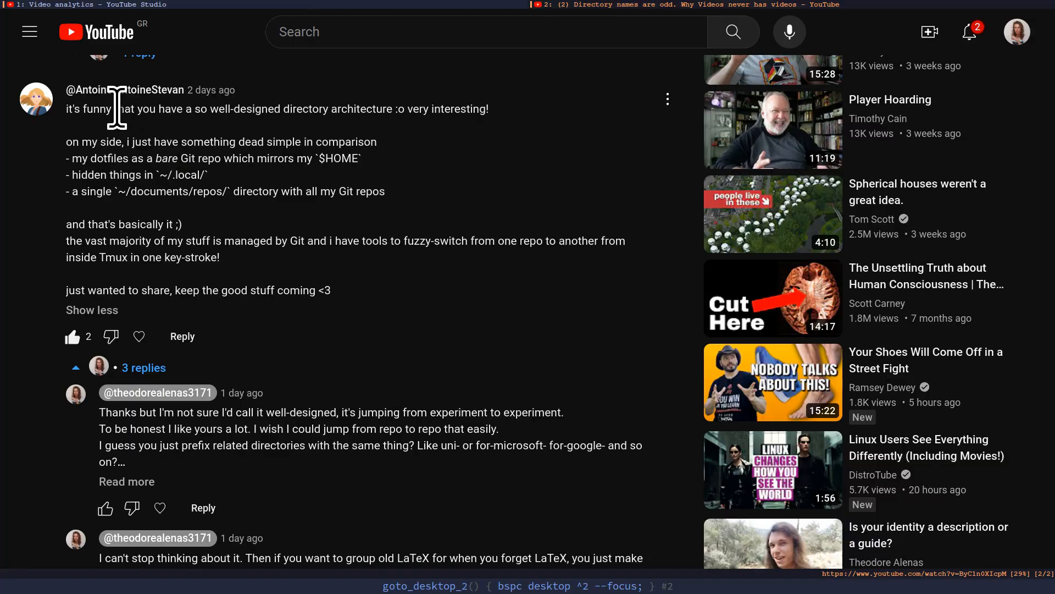
{"action": "mouse_move", "coordinate": [57, 199]}
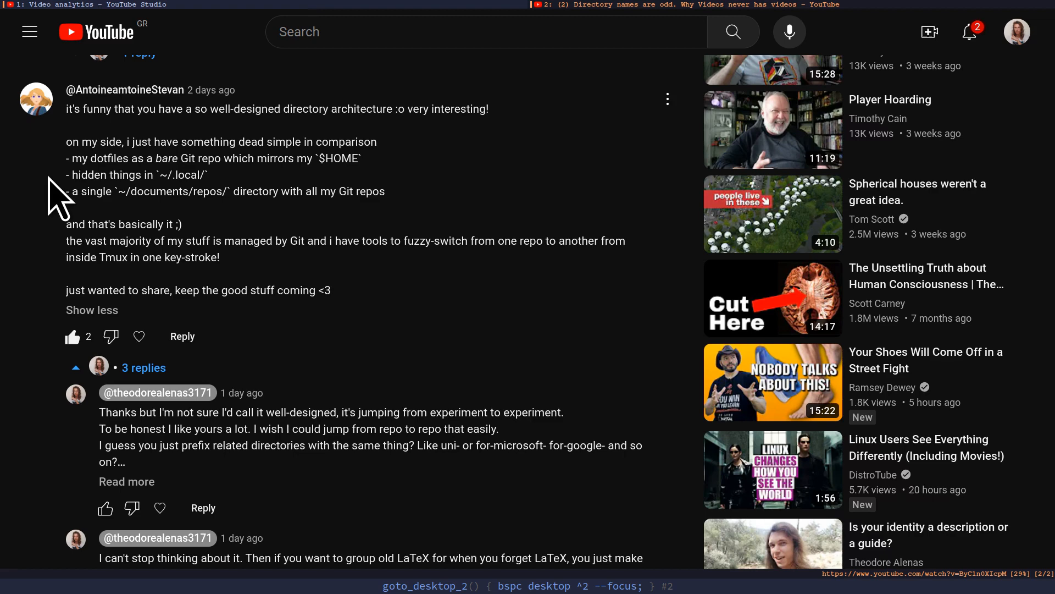
{"action": "scroll", "scroll_direction": "up", "scroll_amount": 3}
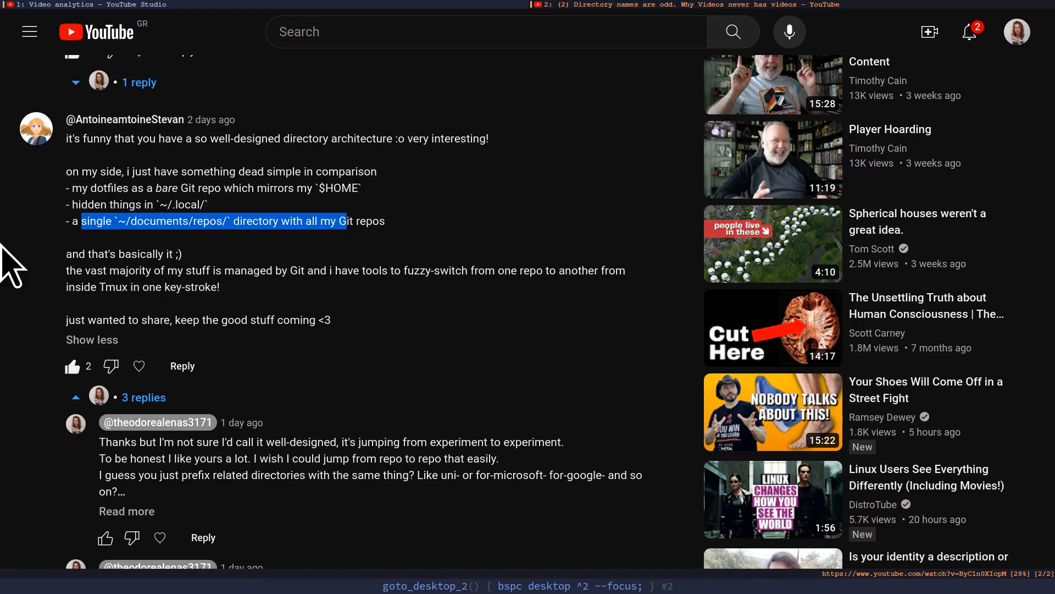
{"action": "scroll", "scroll_direction": "up", "scroll_amount": 3}
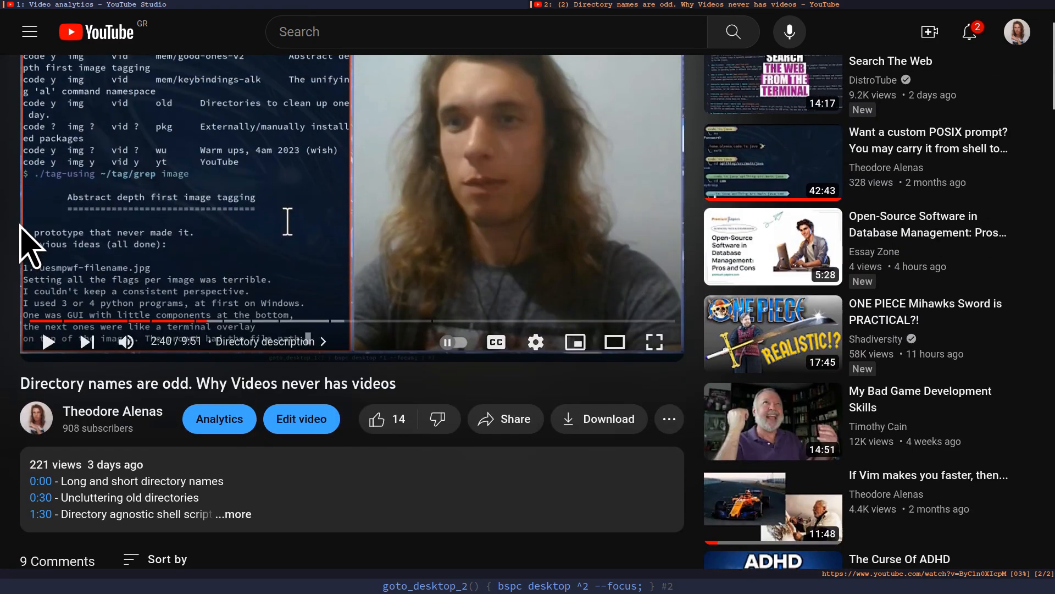
{"action": "scroll", "scroll_direction": "up", "scroll_amount": 3}
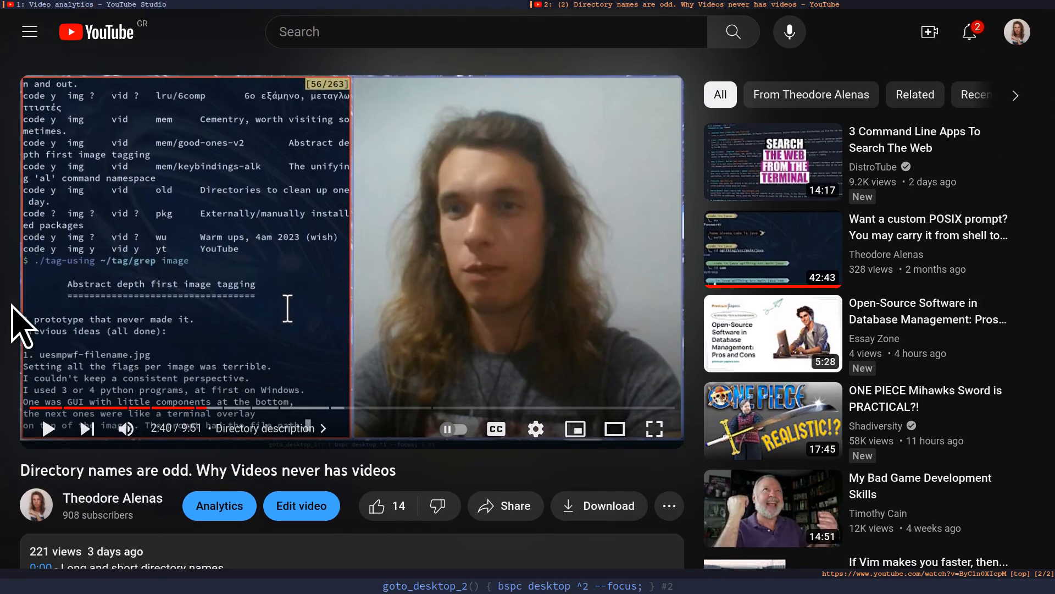
{"action": "scroll", "scroll_direction": "down", "scroll_amount": 3}
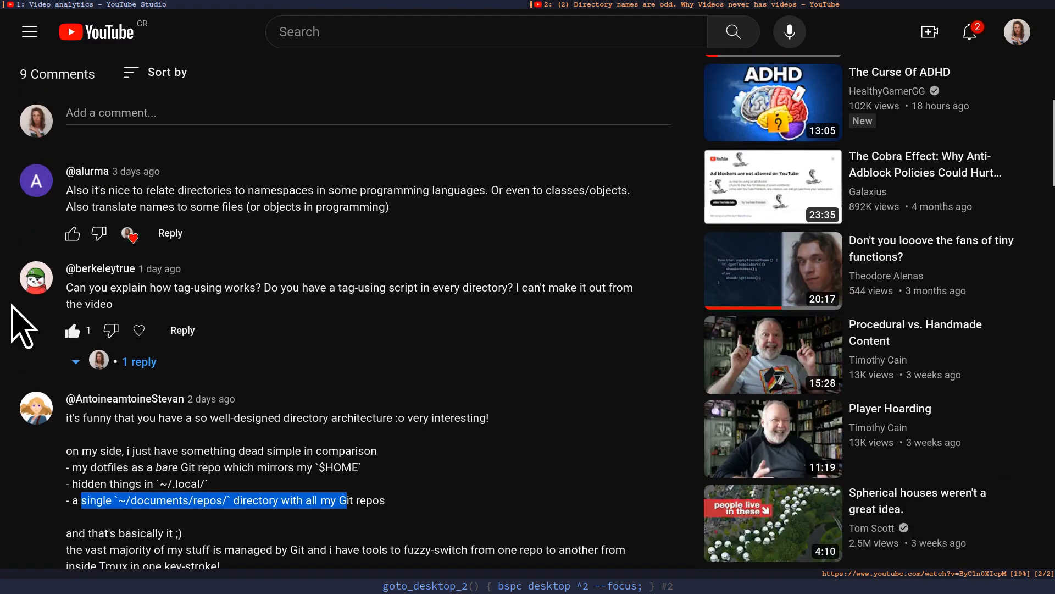
{"action": "mouse_move", "coordinate": [17, 397]}
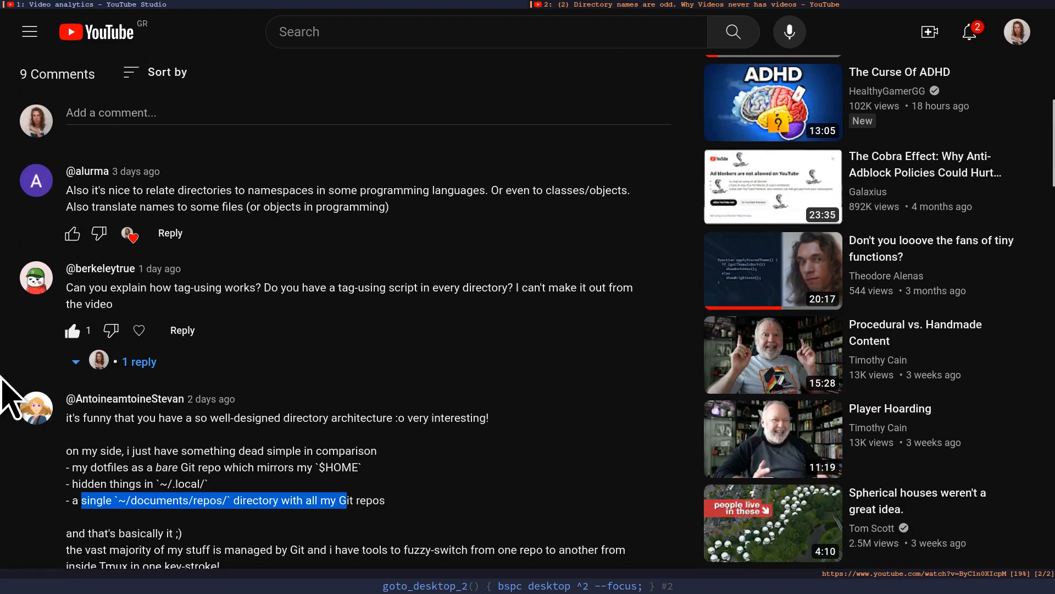
{"action": "key", "text": "super+1"}
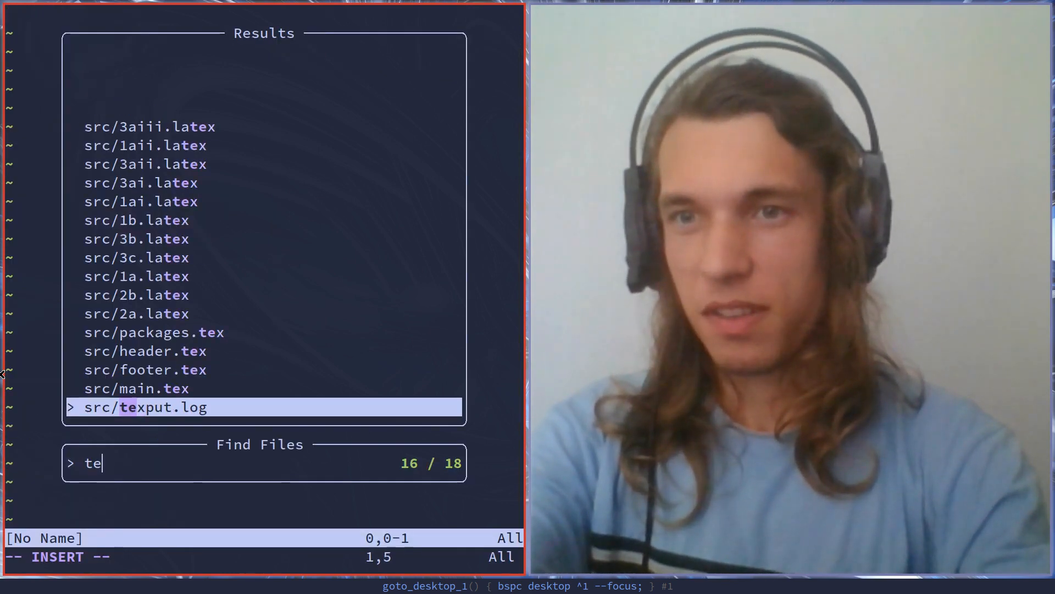
Submit the Telescope 'te' search over the LaTeX project's src/ files.
{"action": "key", "text": "Return"}
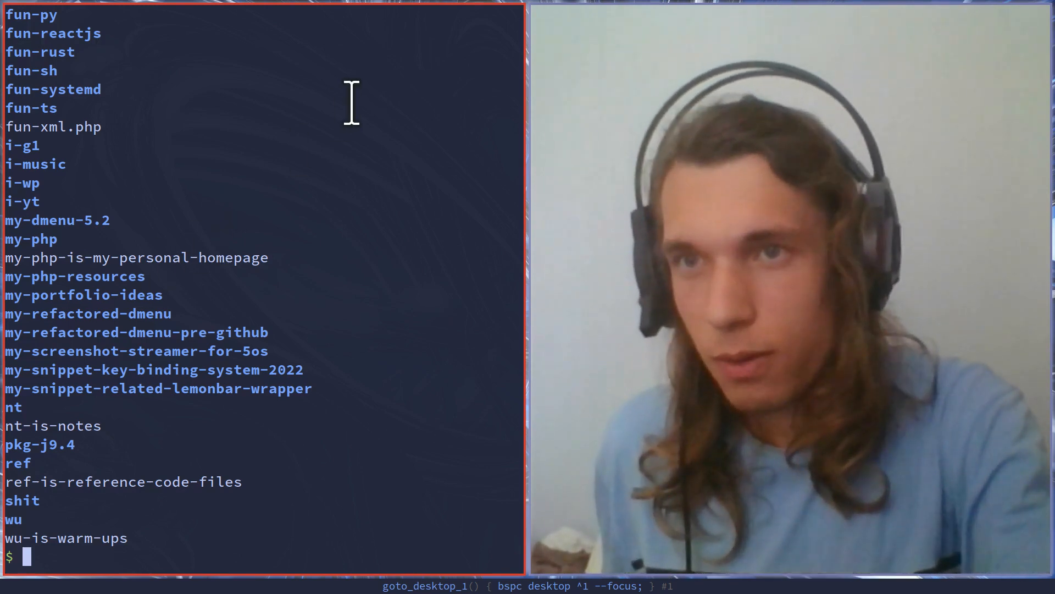
{"action": "mouse_move", "coordinate": [525, 128]}
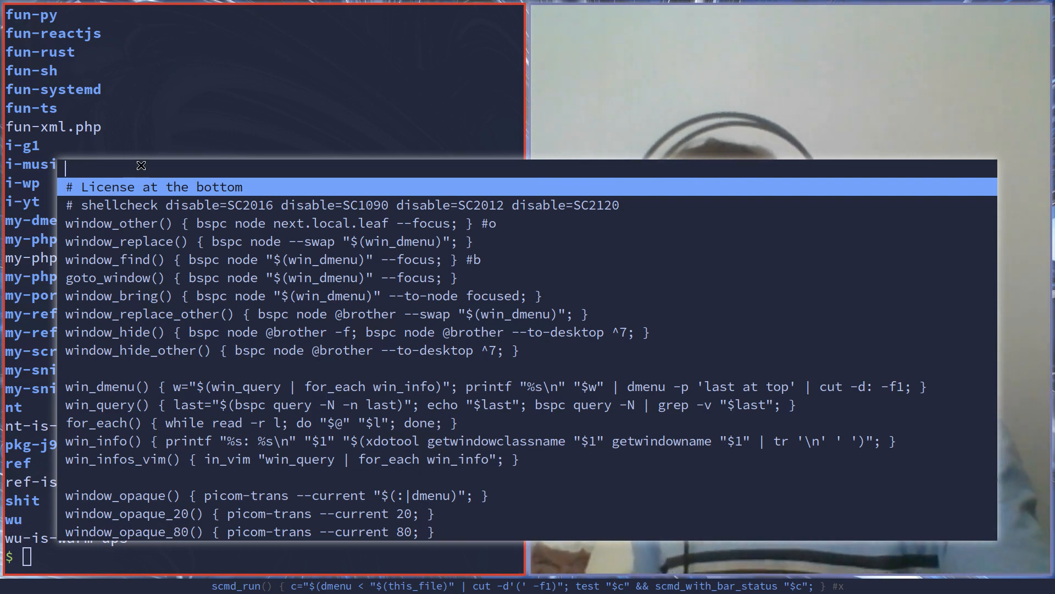
{"action": "mouse_move", "coordinate": [438, 101]}
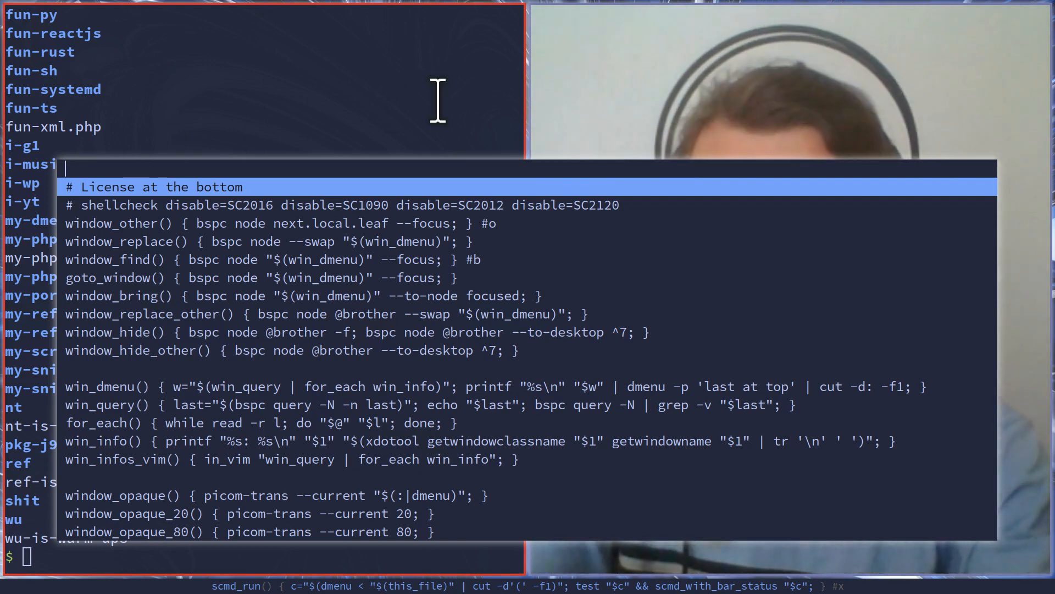
Browse the scmd_run script functions with the arrow keys, then filter to '_vi'.
{"action": "key", "text": "Down"}
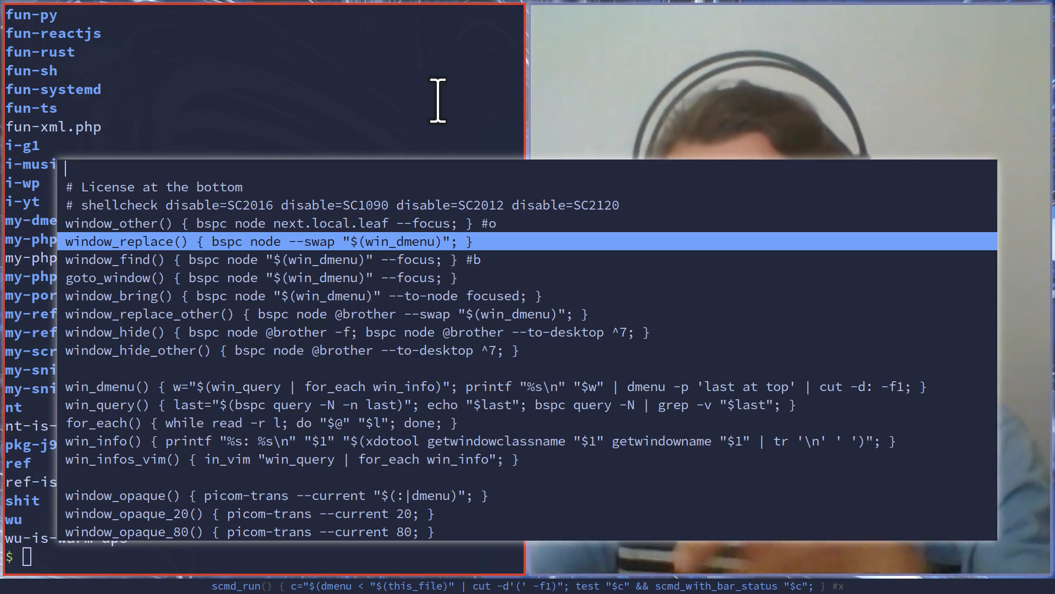
{"action": "key", "text": "Up"}
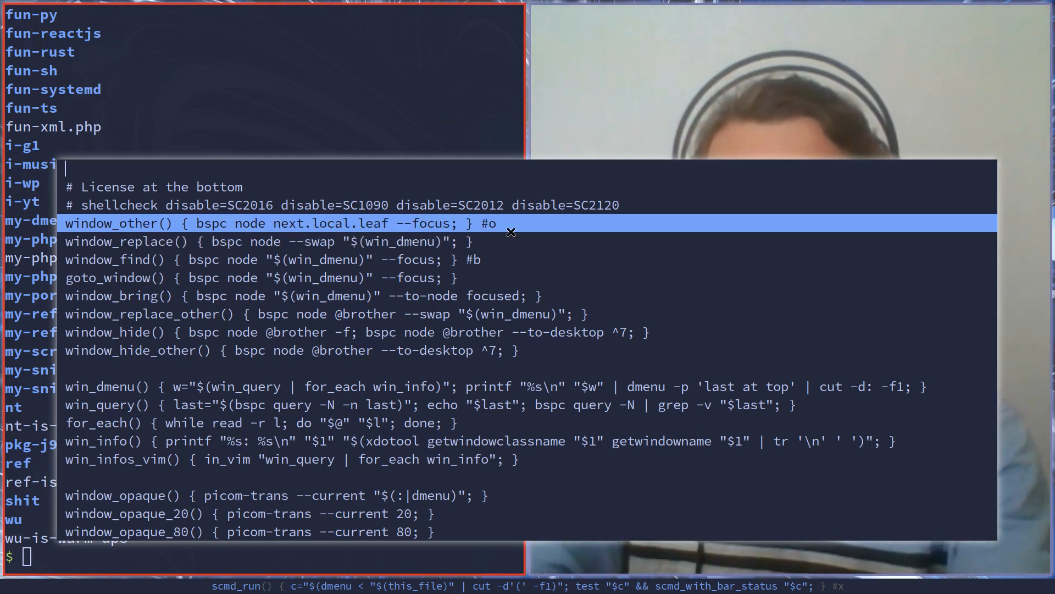
{"action": "mouse_move", "coordinate": [638, 79]}
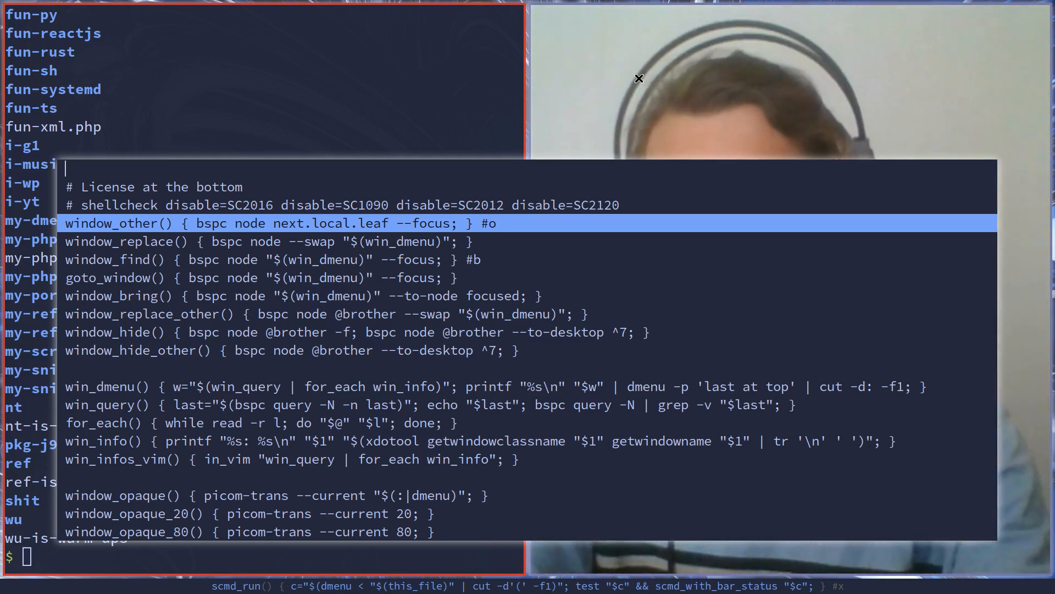
{"action": "type", "text": "_vi"}
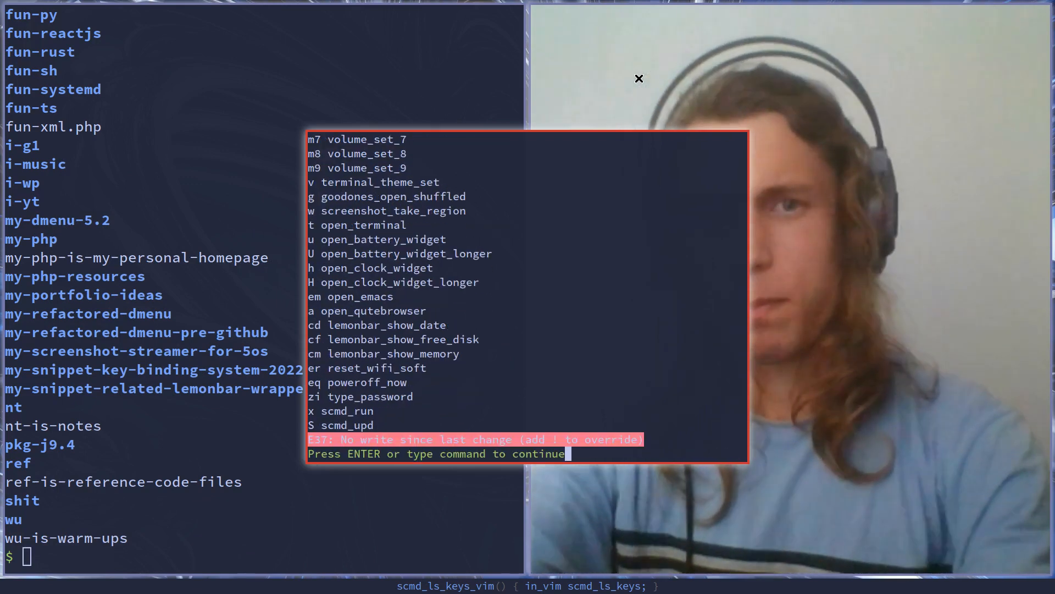
Quit the Vim key-binding list with :q! without writing.
{"action": "type", "text": ":q!"}
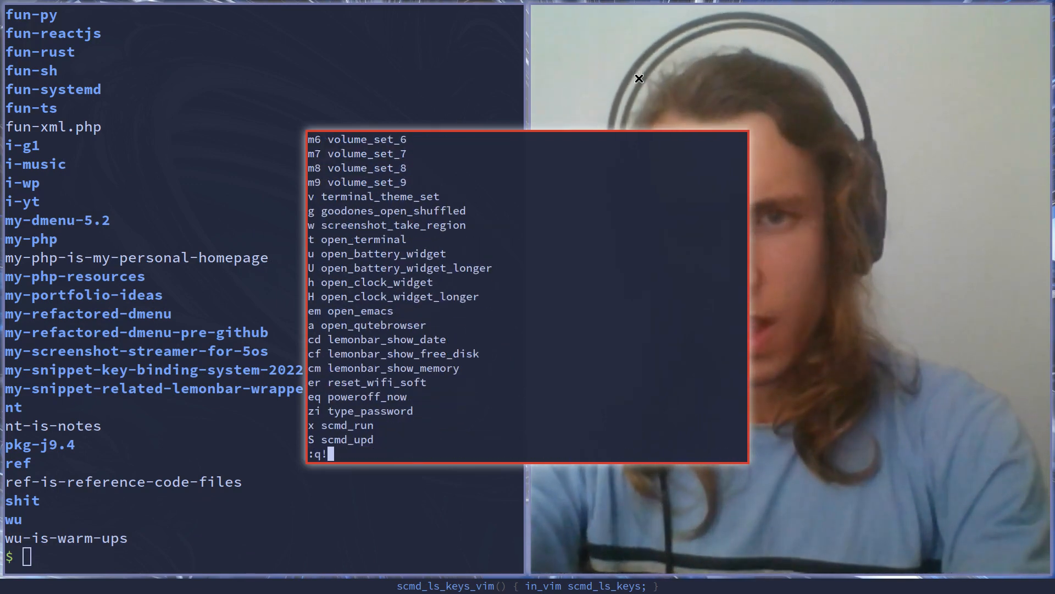
{"action": "key", "text": "Return"}
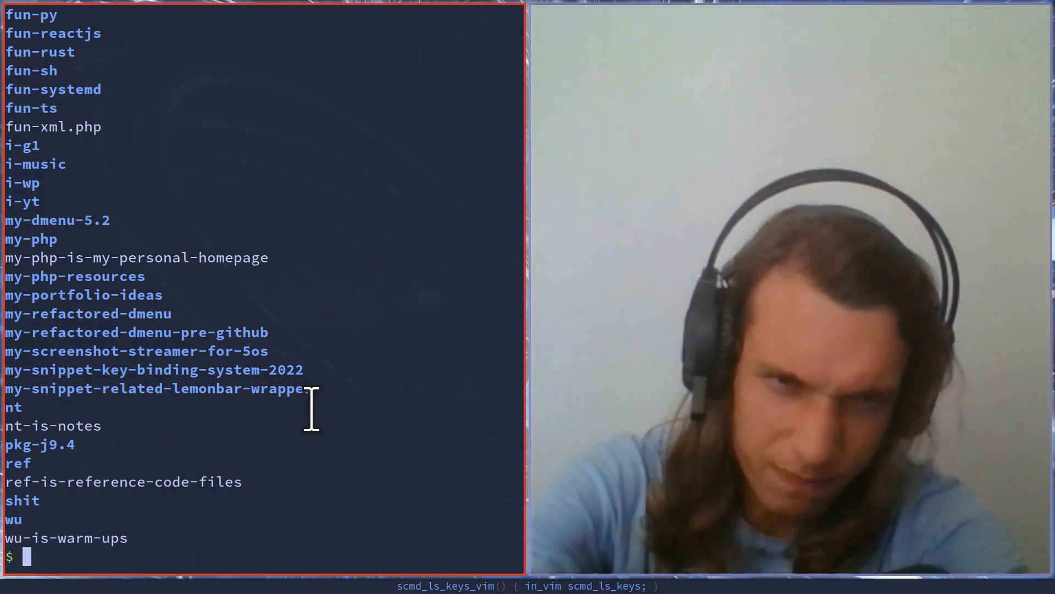
Type 'nameddirs[' at the shell prompt to inspect the named directories array.
{"action": "type", "text": "nameddirs["}
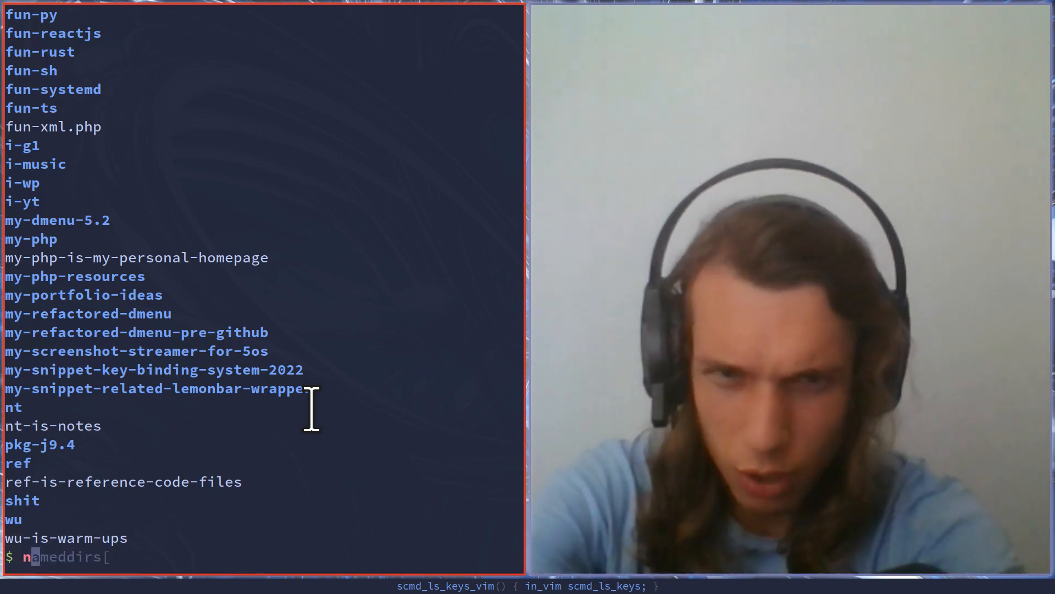